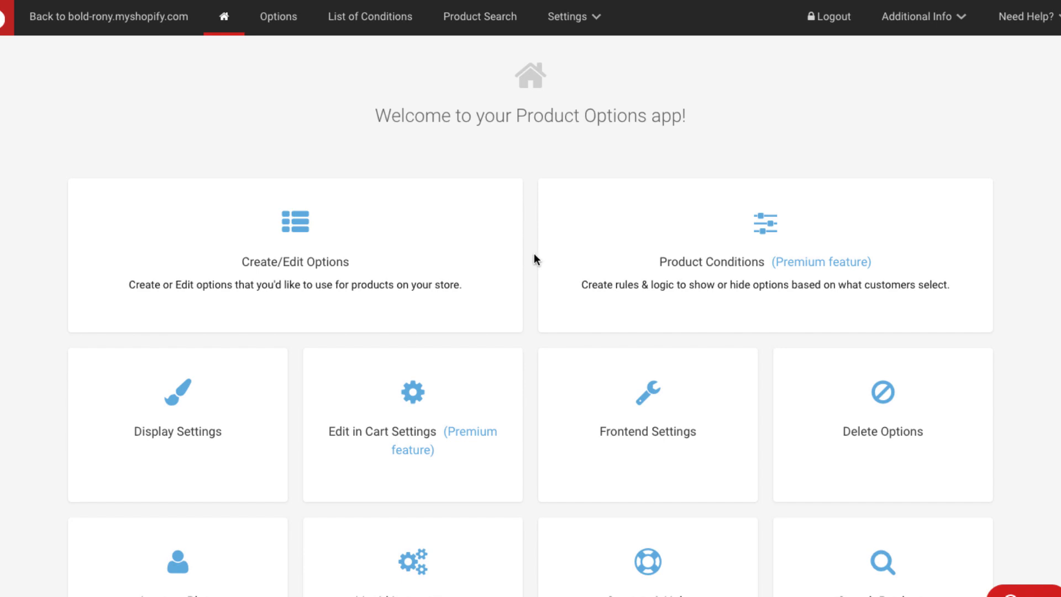
# Step: Scroll the Option Sets list to review the existing Shoes and Regular T-Shirt sets
pyautogui.scroll(-3)
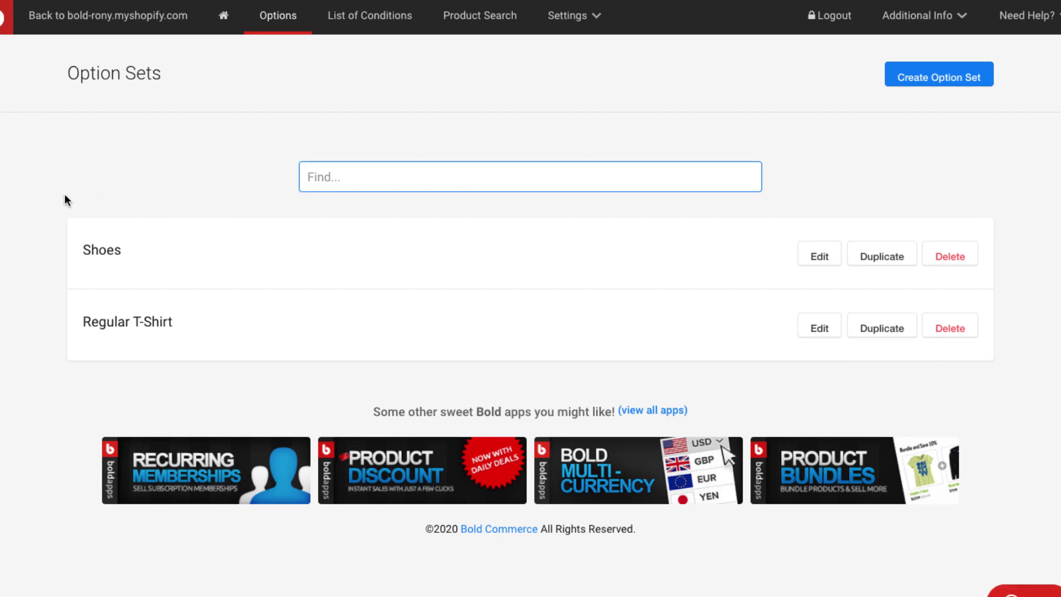
pyautogui.moveTo(635, 293)
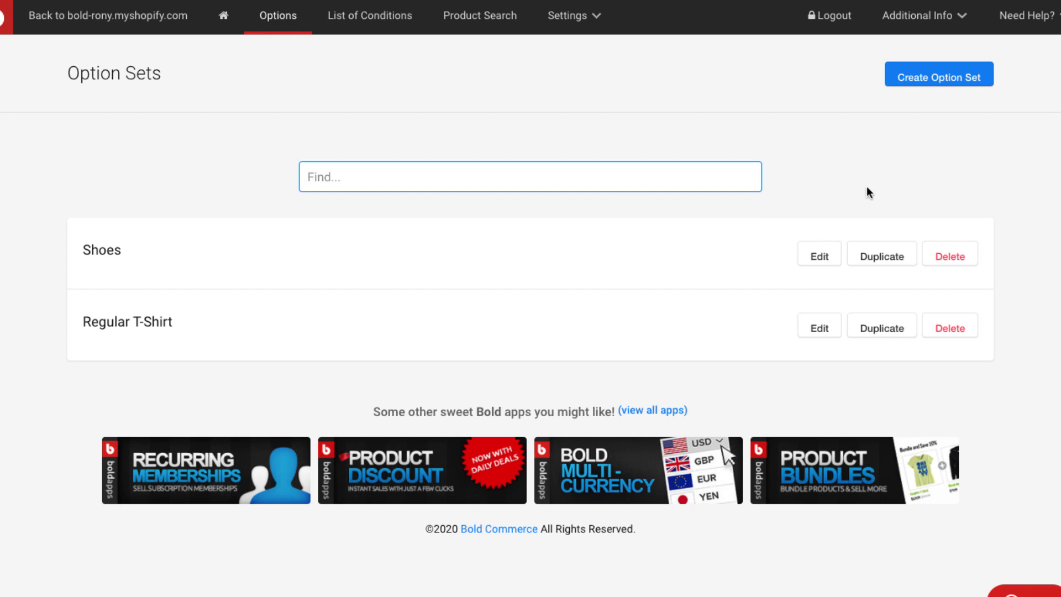
pyautogui.moveTo(994, 76)
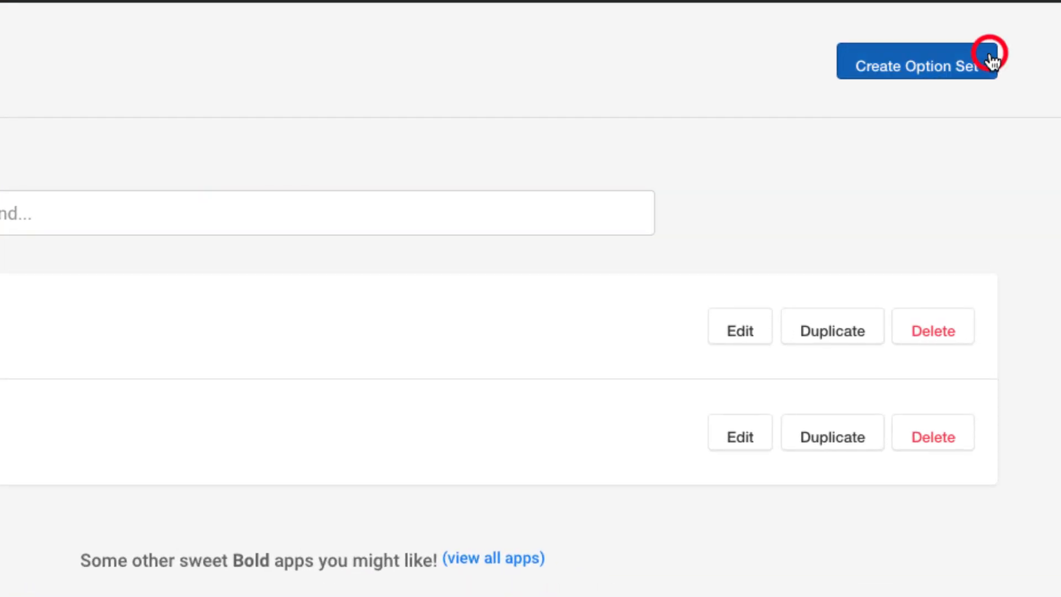
# Step: Create an option set named 'Custom T Shirts' and assign individually picked products to it
pyautogui.click(917, 66)
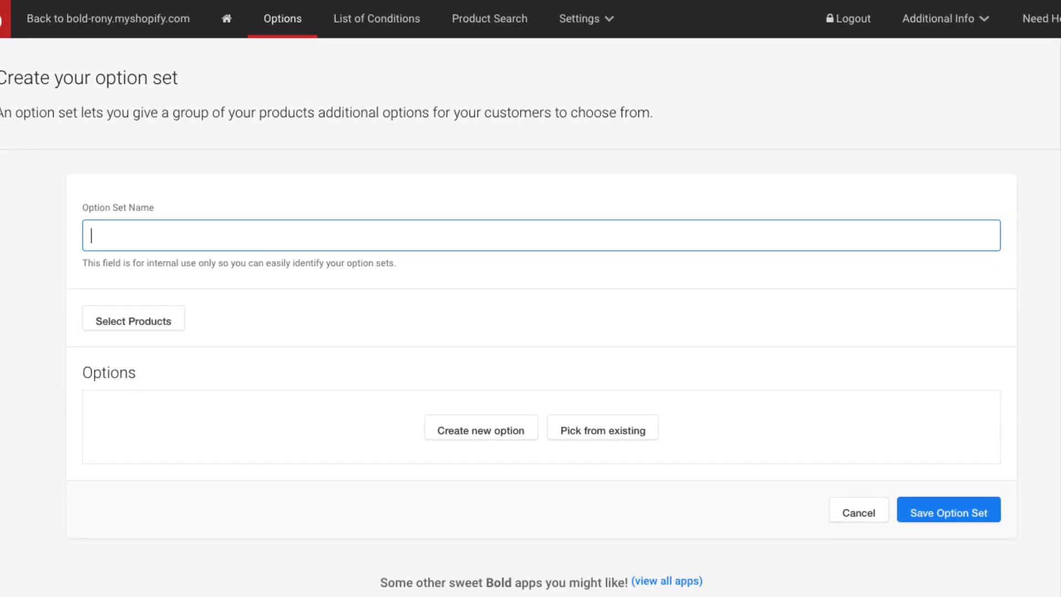
pyautogui.write('Custom')
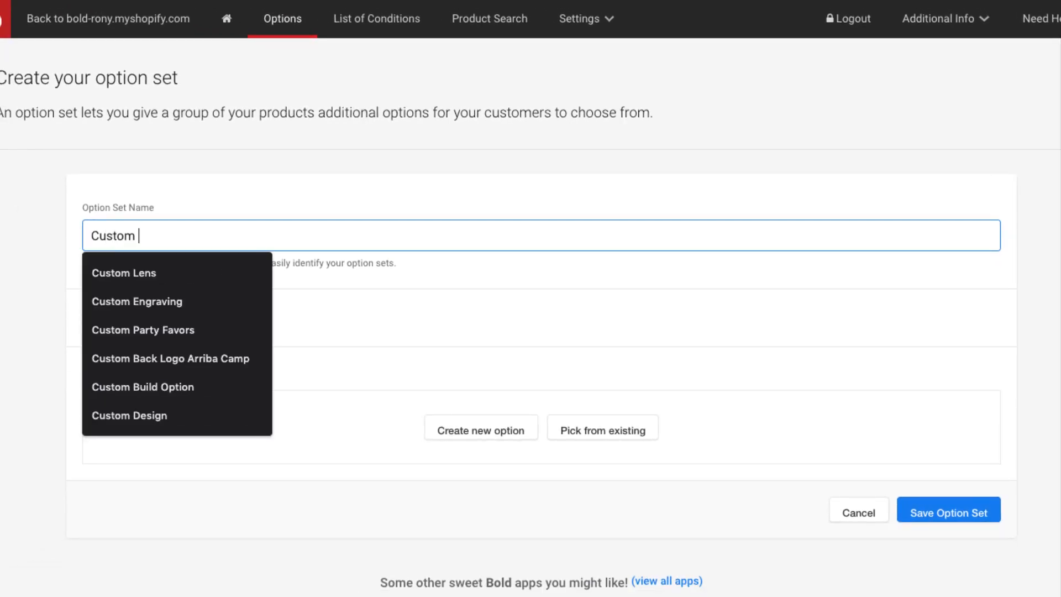
pyautogui.write('T Shirts')
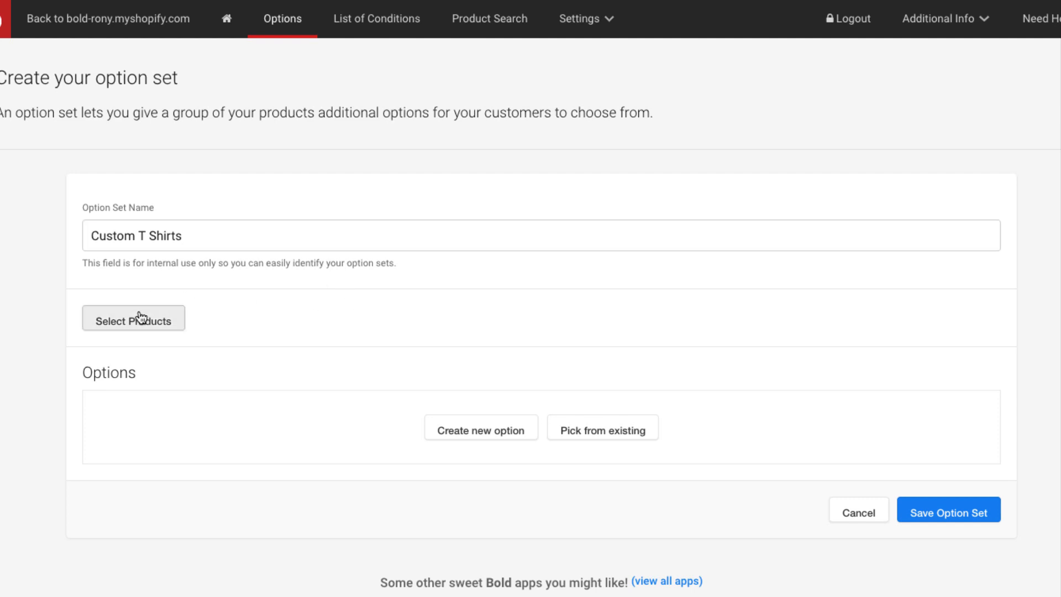
pyautogui.click(133, 319)
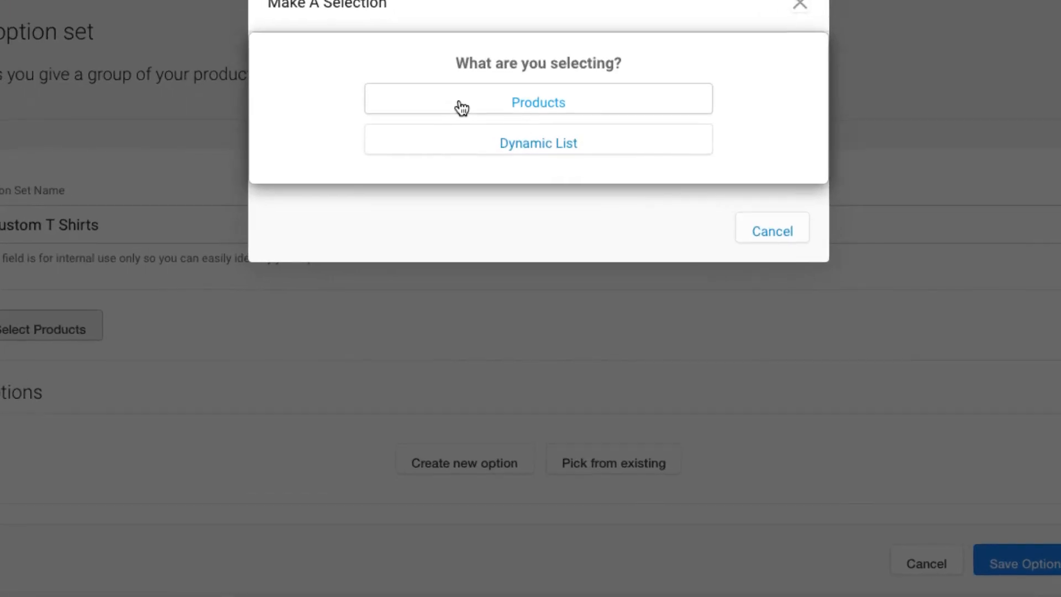
pyautogui.click(537, 102)
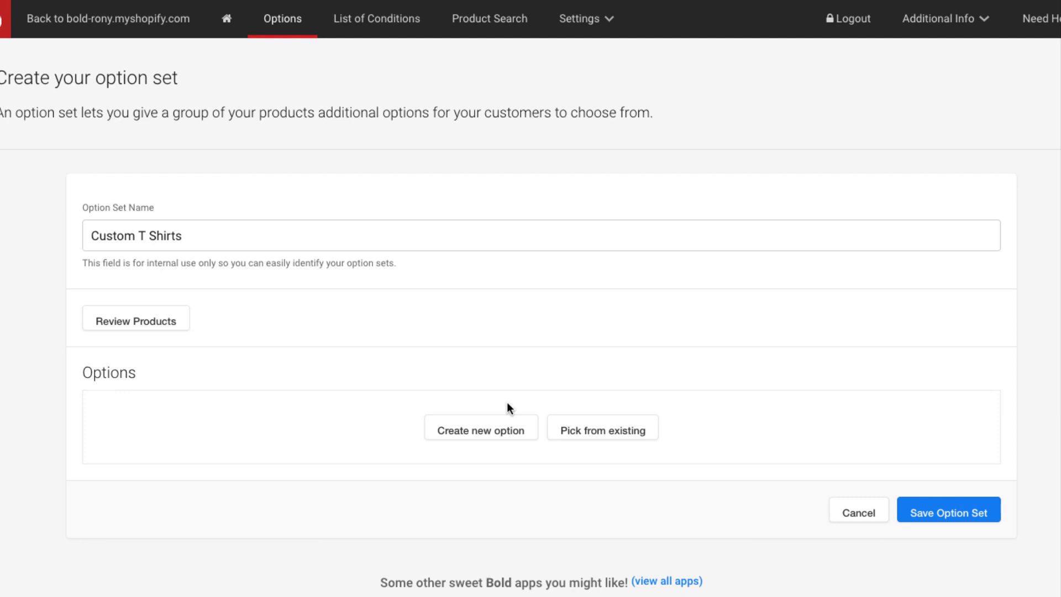
# Step: Add a 'Size' dropdown option with values Small, Medium and Large, and save it
pyautogui.scroll(-3)
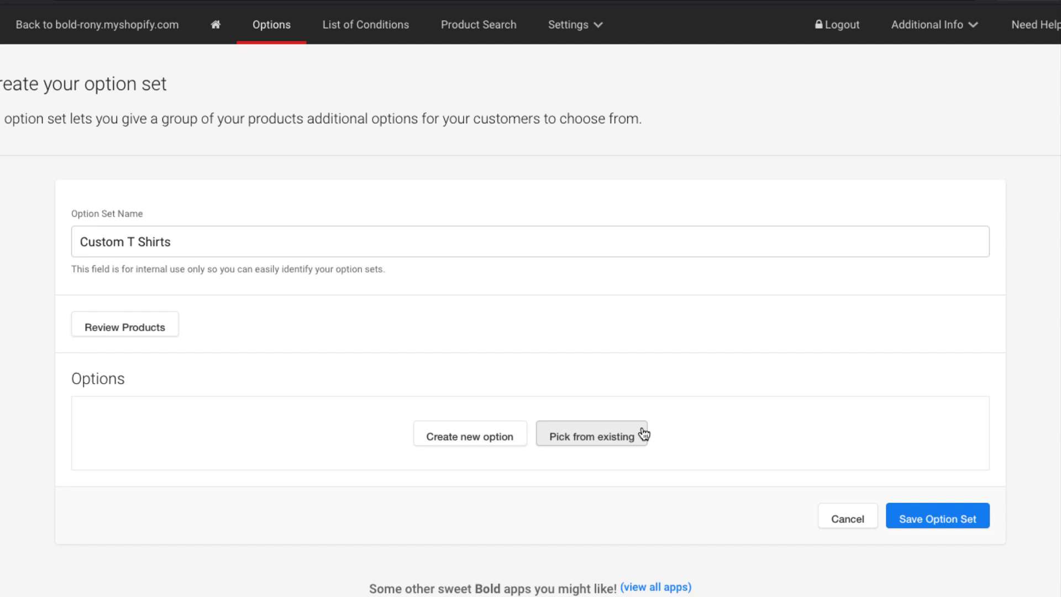
pyautogui.click(470, 433)
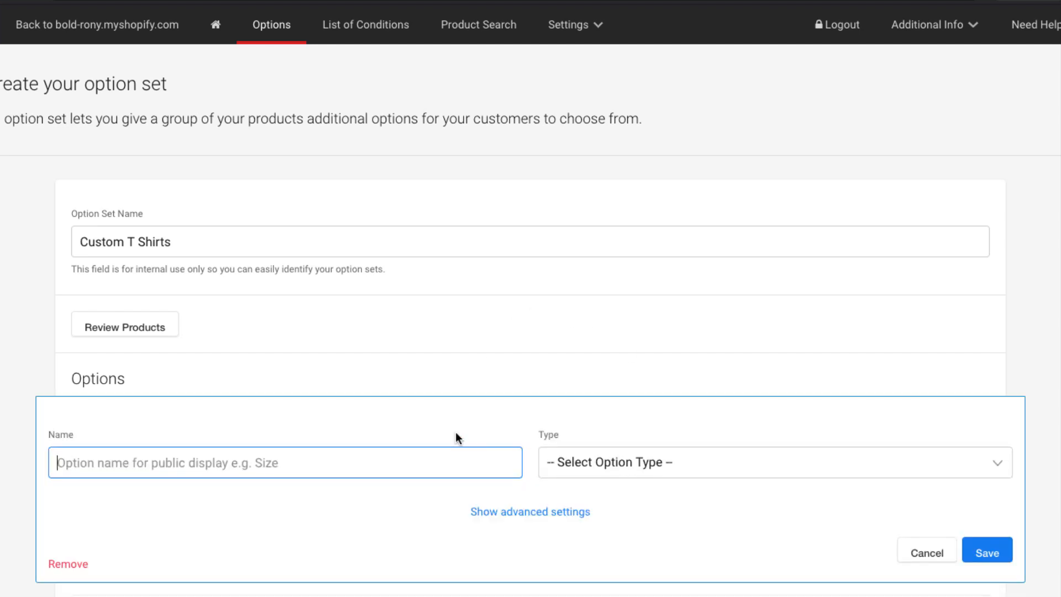
pyautogui.scroll(-3)
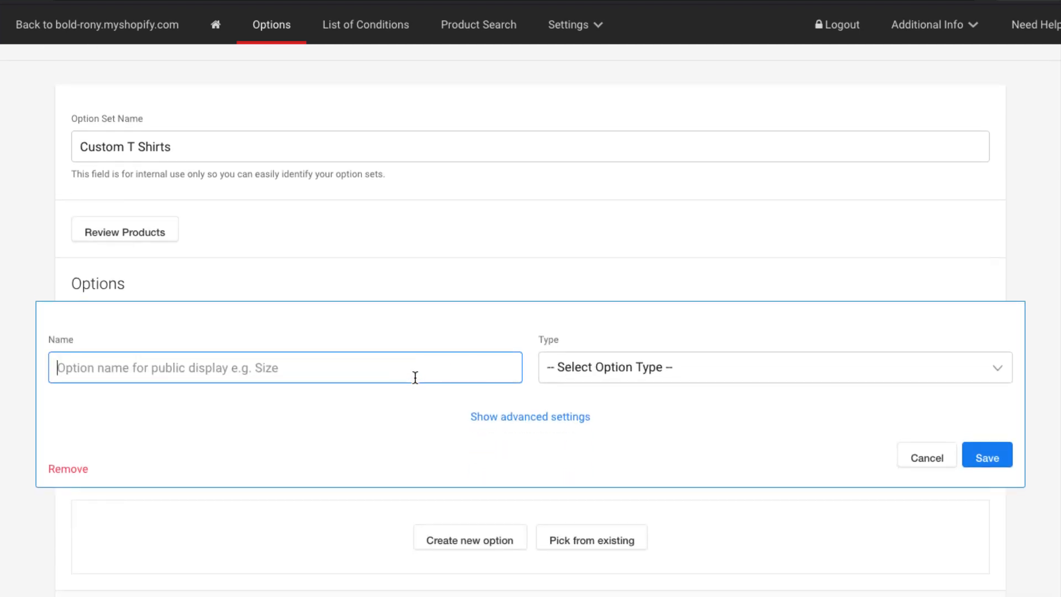
pyautogui.write('Size')
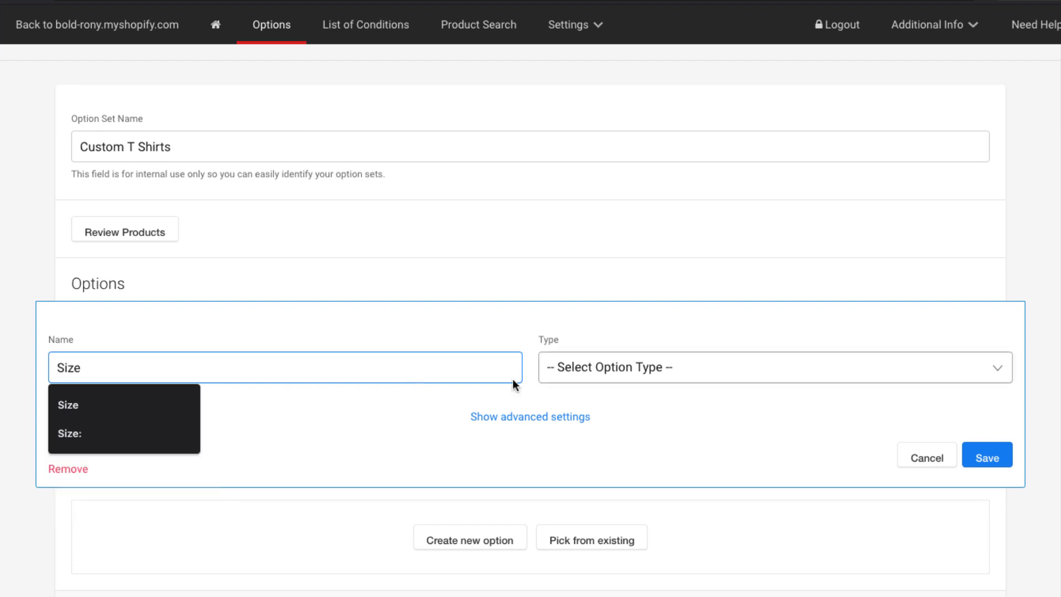
pyautogui.click(774, 367)
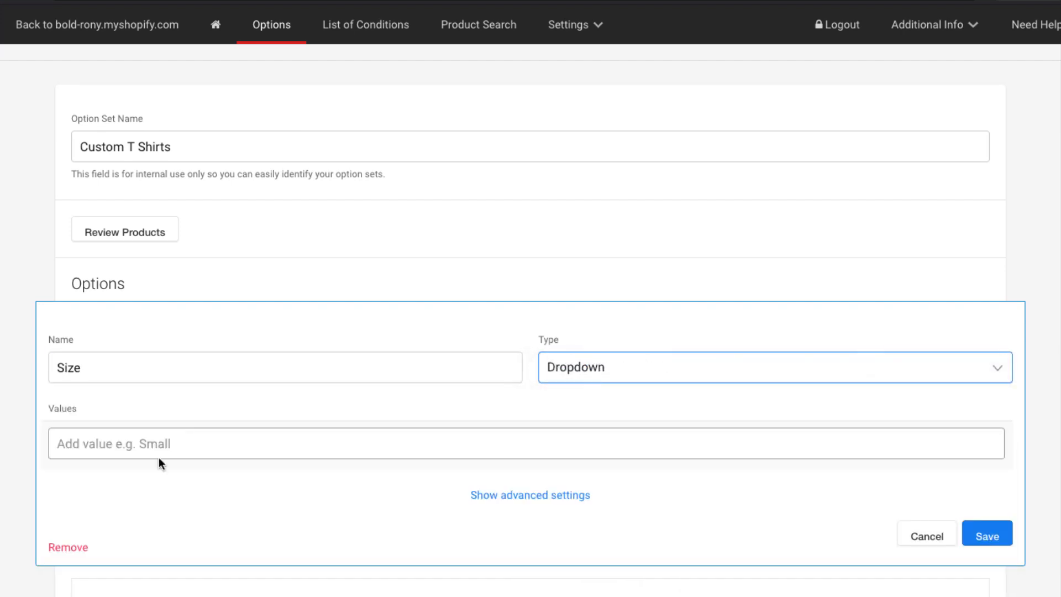
pyautogui.write('Small')
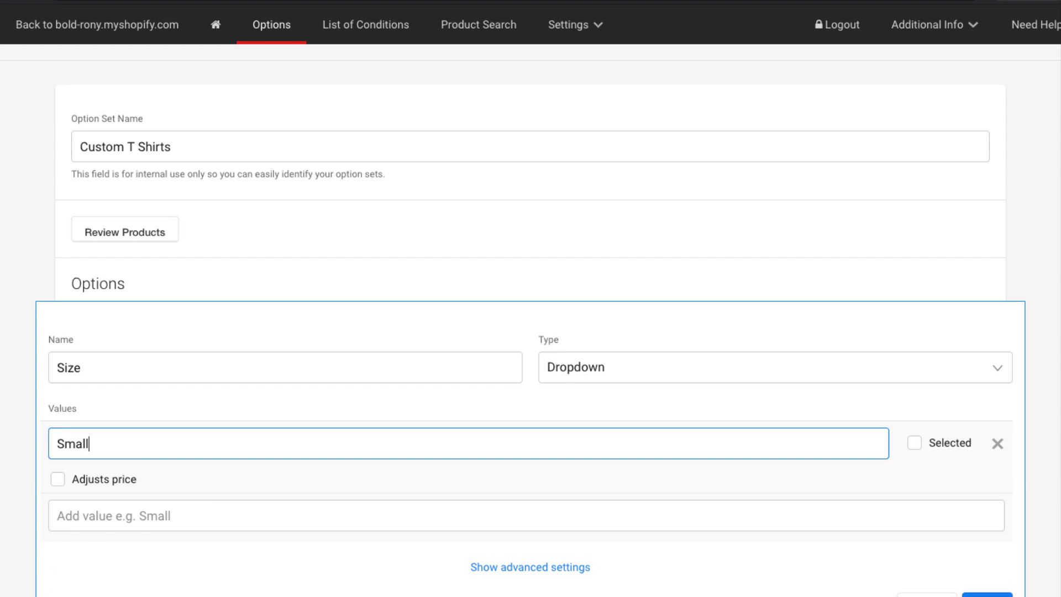
pyautogui.write('Medium')
pyautogui.write('Large')
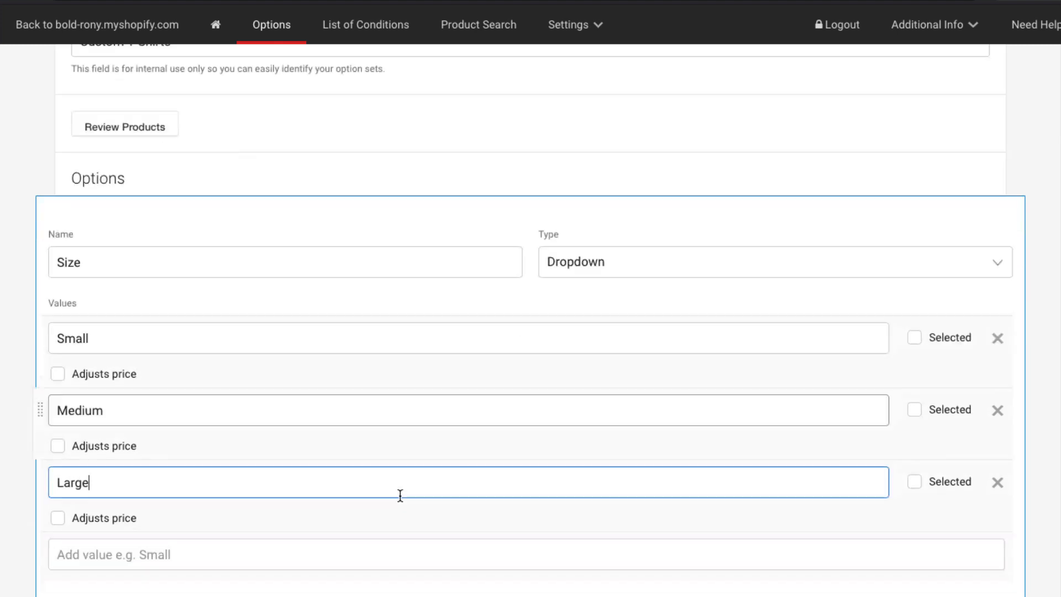
pyautogui.click(987, 541)
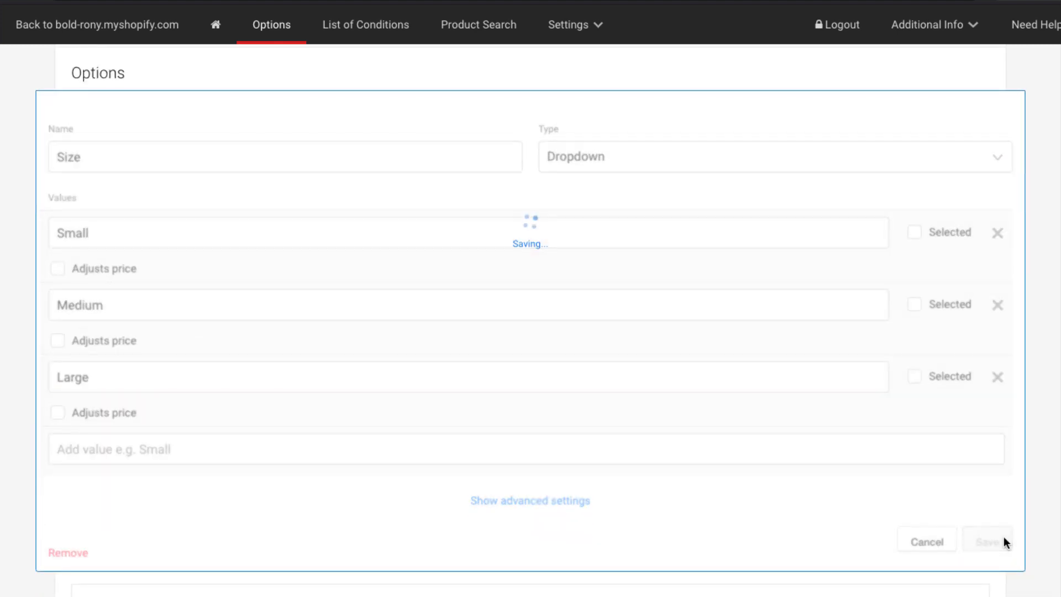
# Step: Search the existing options for 'Custom print' and add it to the set
pyautogui.click(987, 541)
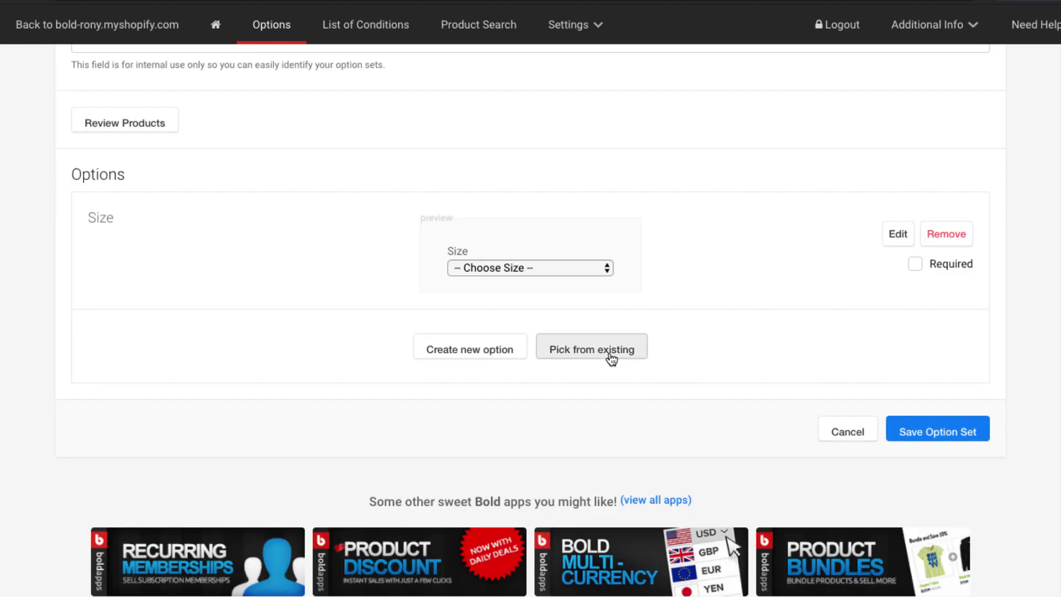
pyautogui.click(591, 347)
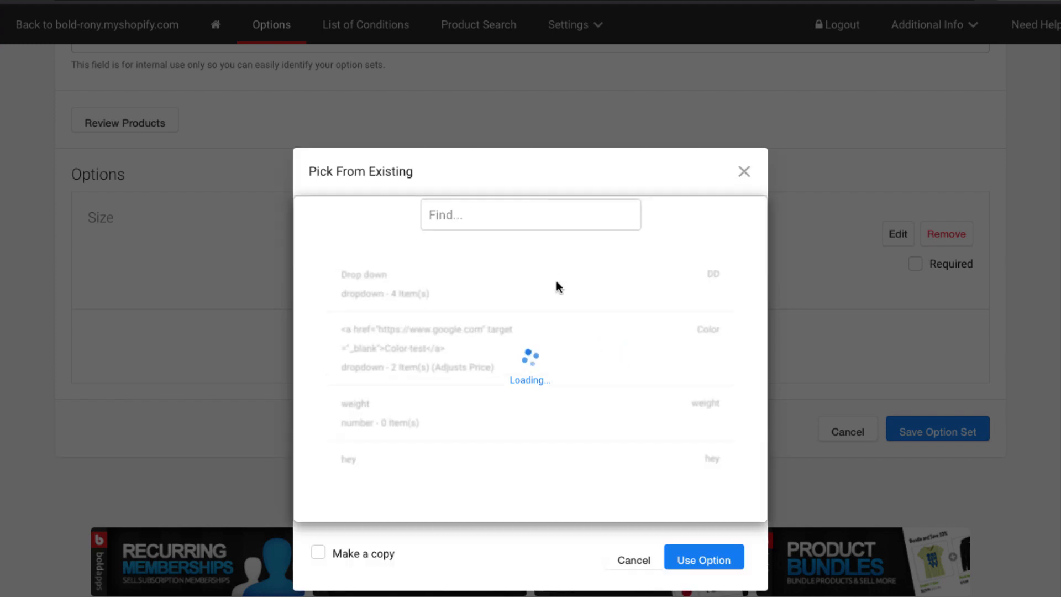
pyautogui.write('Custom pri')
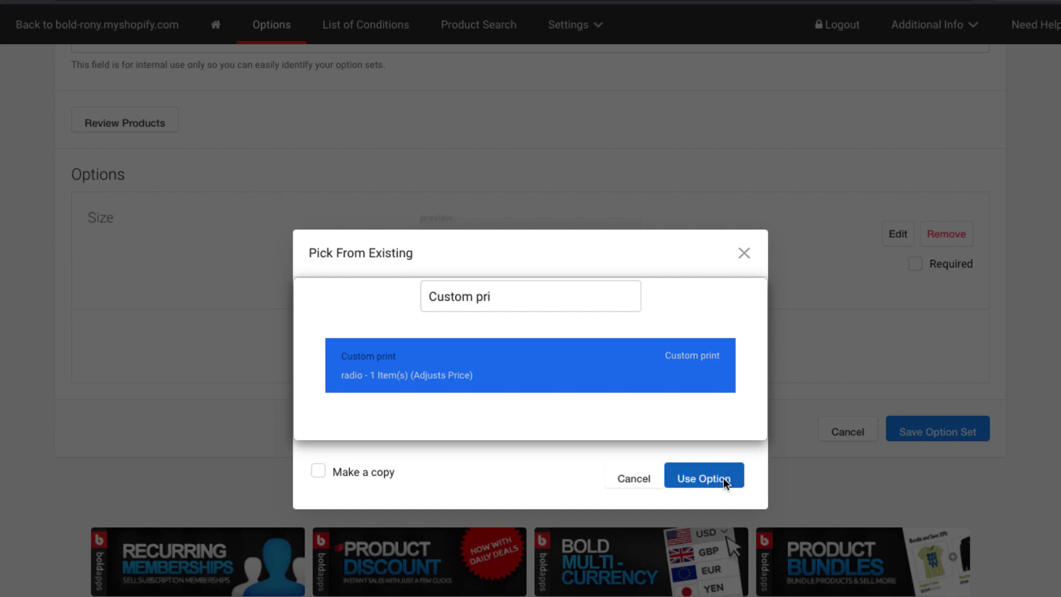
pyautogui.click(703, 479)
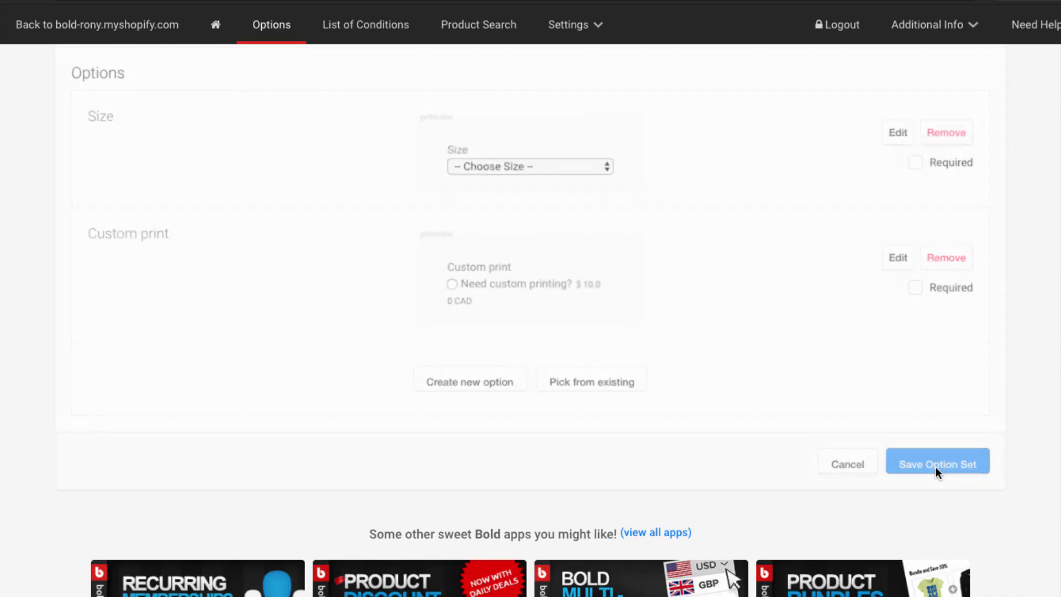